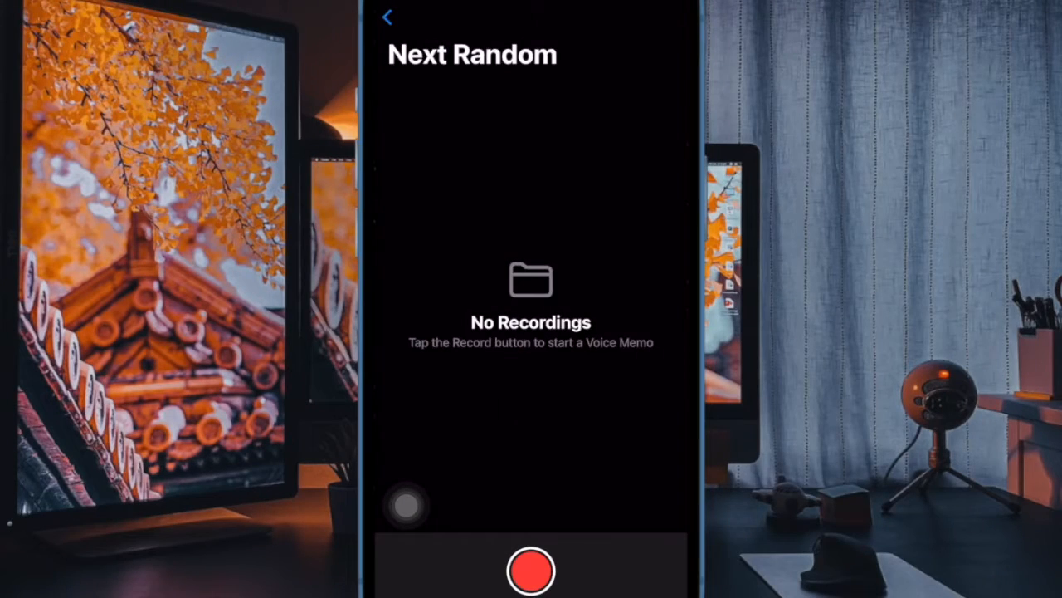
# - Record a roughly four-second memo, New Recording 35, in the Next Random folder
pyautogui.click(531, 571)
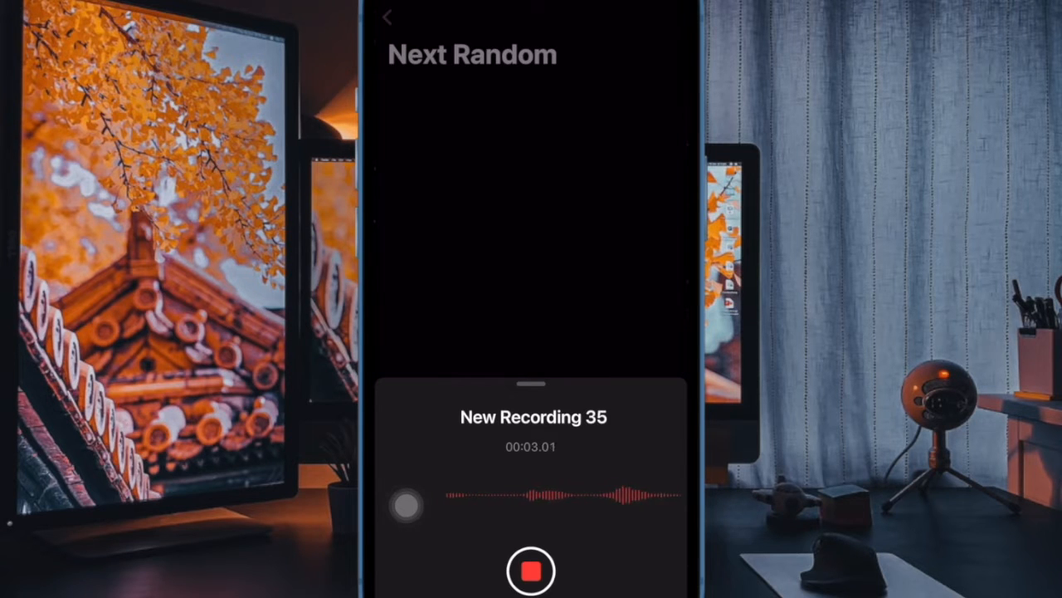
pyautogui.click(532, 571)
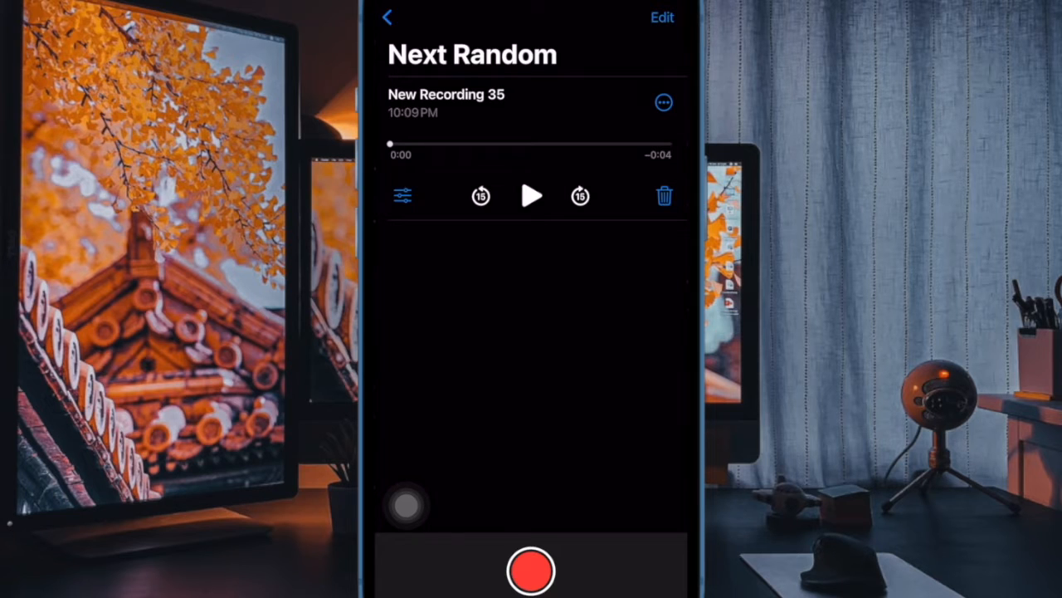
# - Select New Recording 35, bring up its share sheet, then exit to the Utilities folder
pyautogui.click(664, 103)
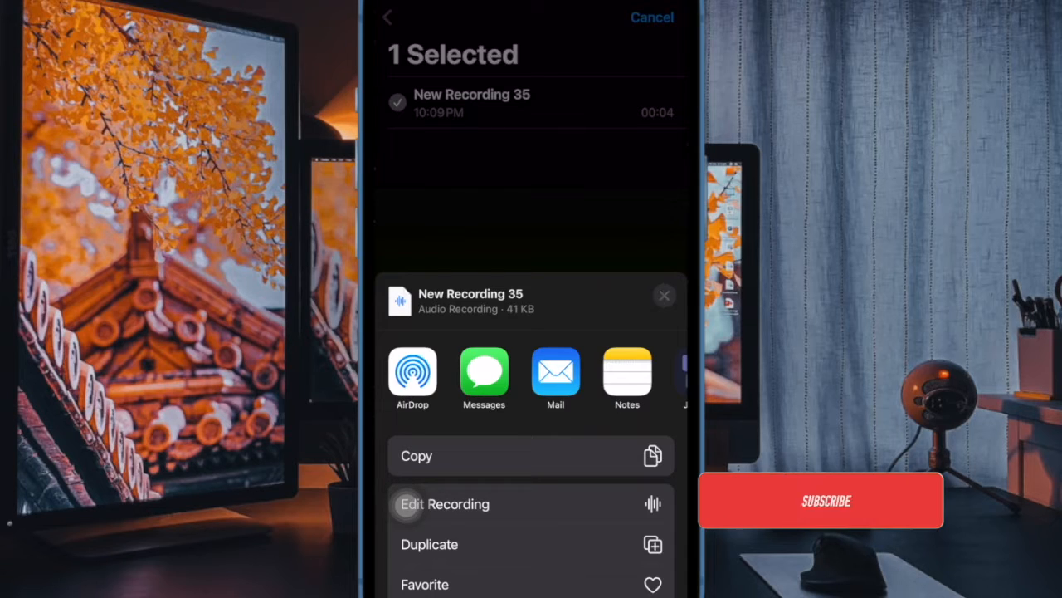
pyautogui.click(664, 296)
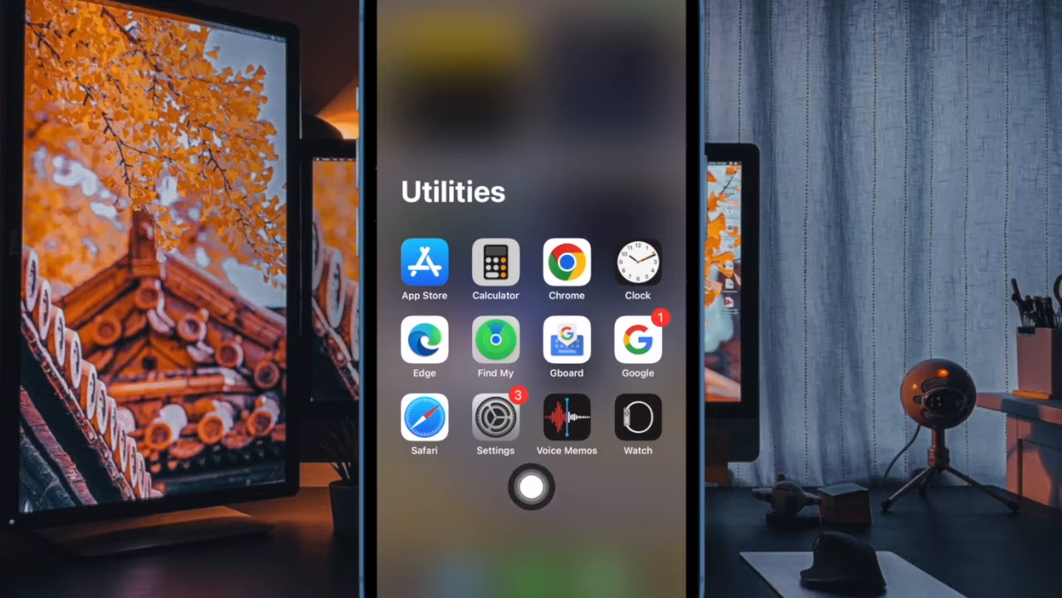
# - Return to Voice Memos and expand New Recording 36 to show its playback actions
pyautogui.click(568, 418)
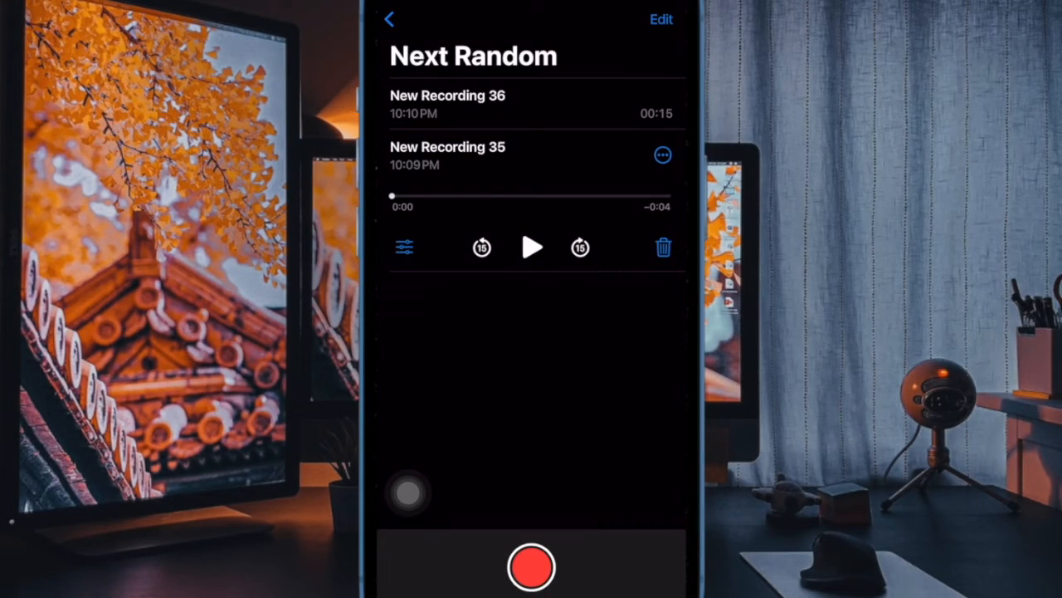
pyautogui.click(448, 103)
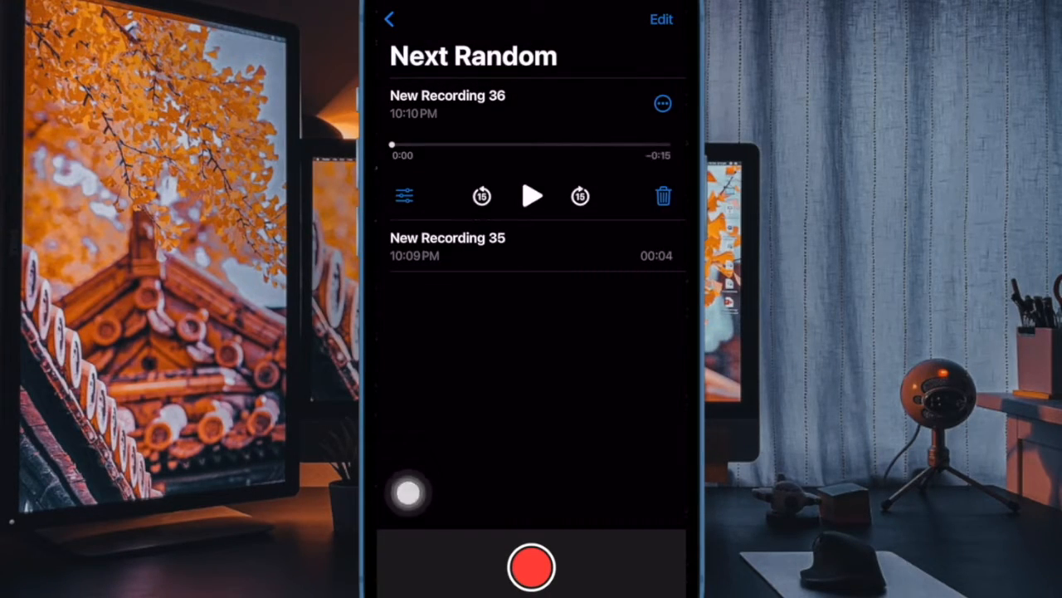
pyautogui.moveTo(407, 492); pyautogui.dragTo(601, 126)
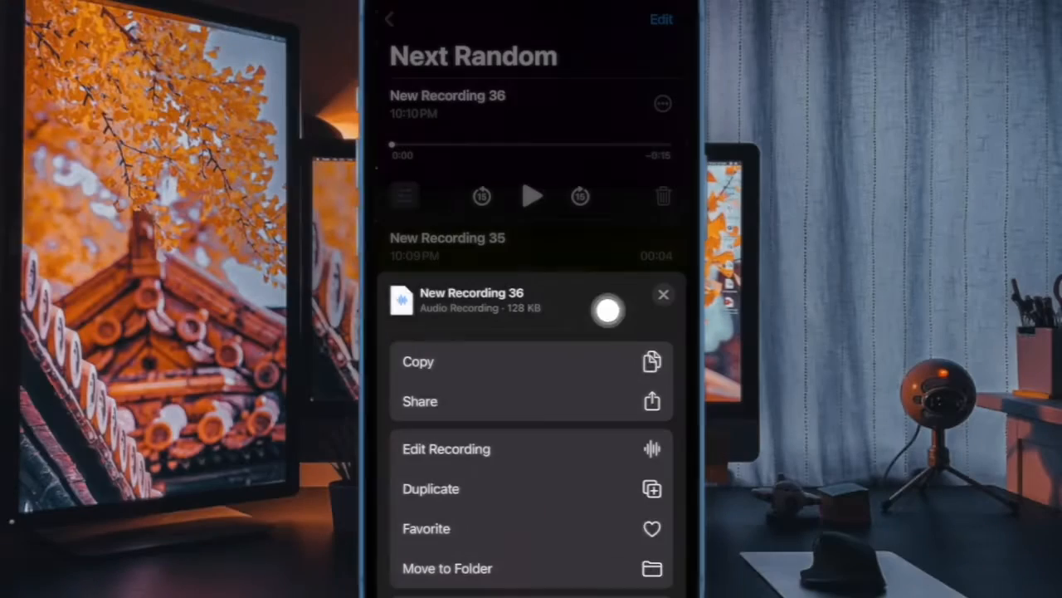
pyautogui.moveTo(574, 435)
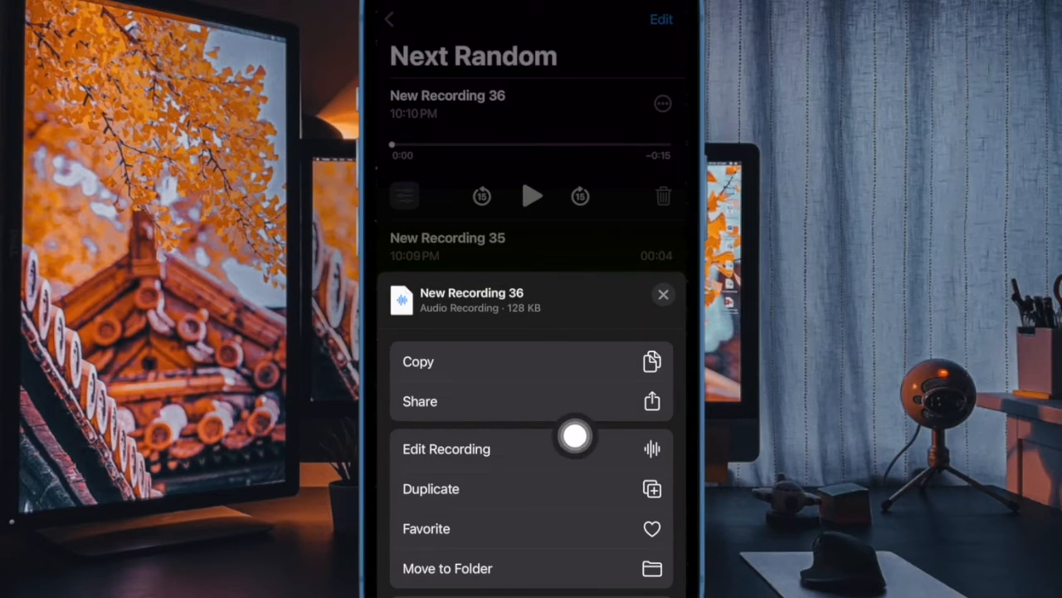
# - Switch on Enhance Recording for New Recording 36 and save the edit with Done
pyautogui.click(445, 448)
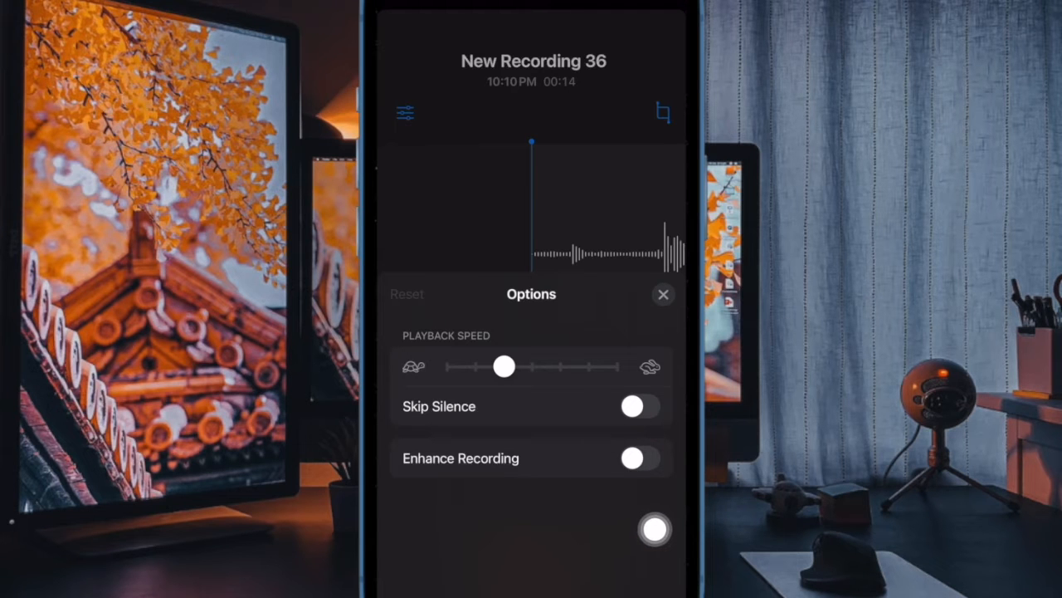
pyautogui.click(639, 459)
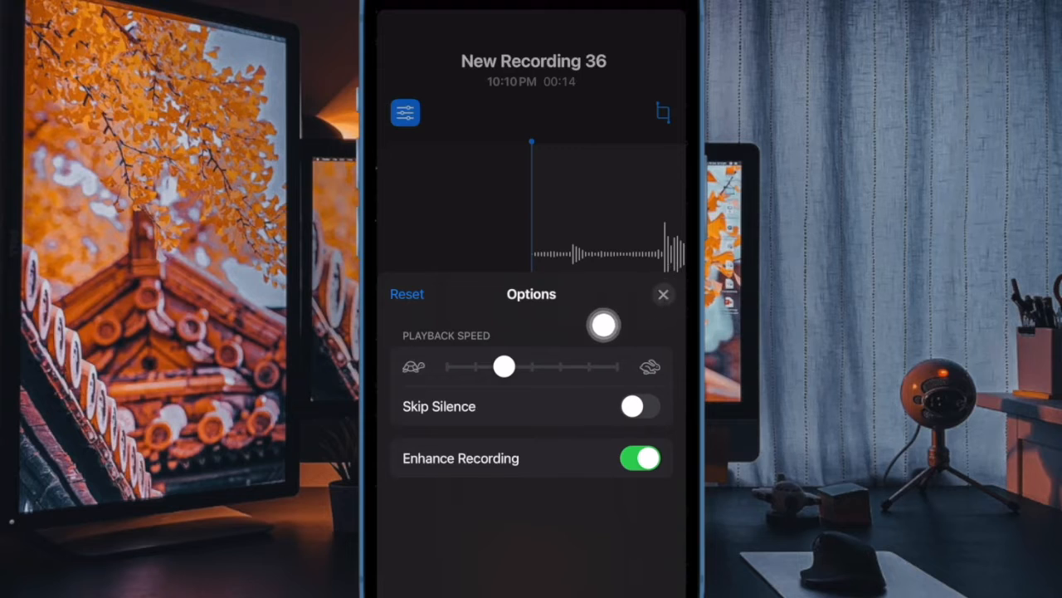
pyautogui.click(664, 295)
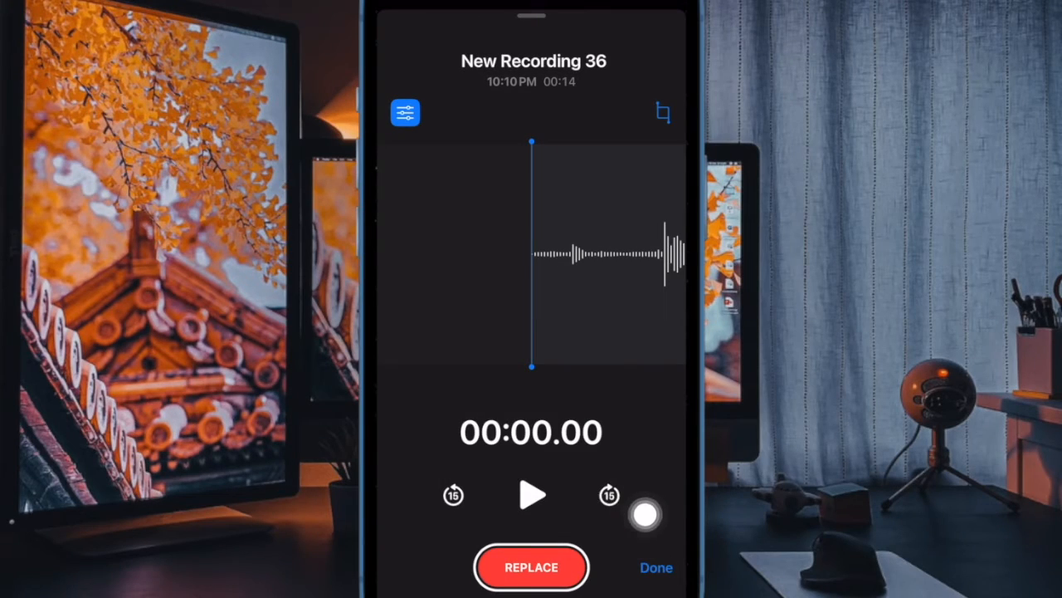
pyautogui.click(531, 567)
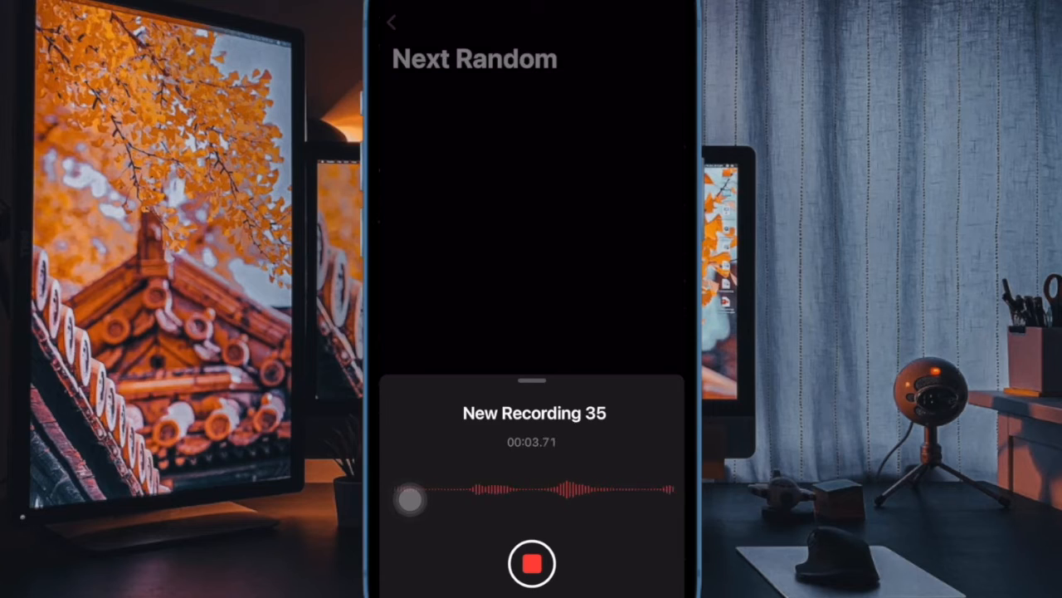
# - Stop New Recording 35, select it in Next Random and browse its share sheet options
pyautogui.click(531, 564)
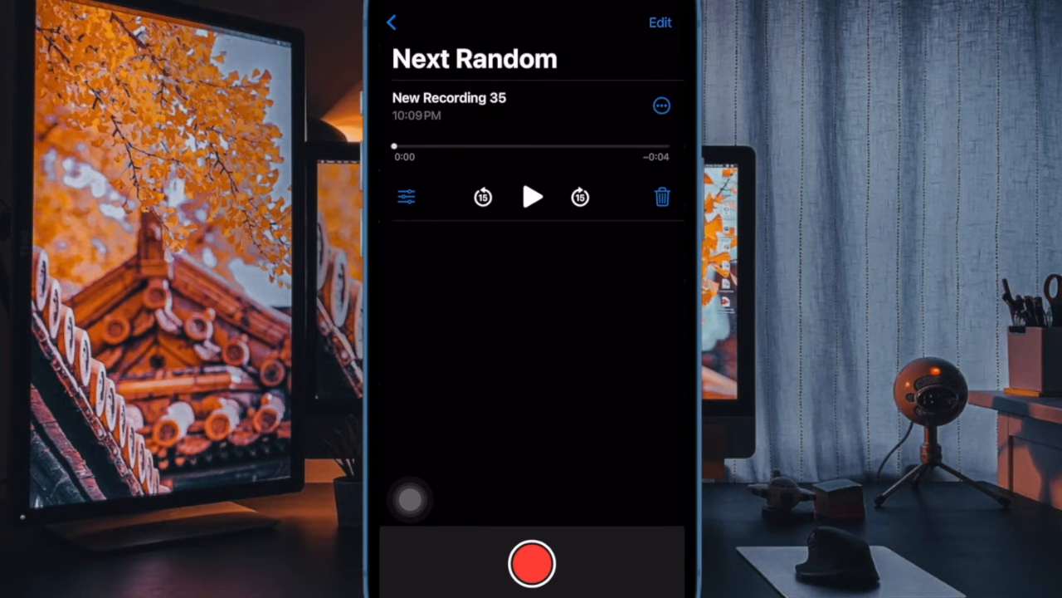
pyautogui.click(660, 23)
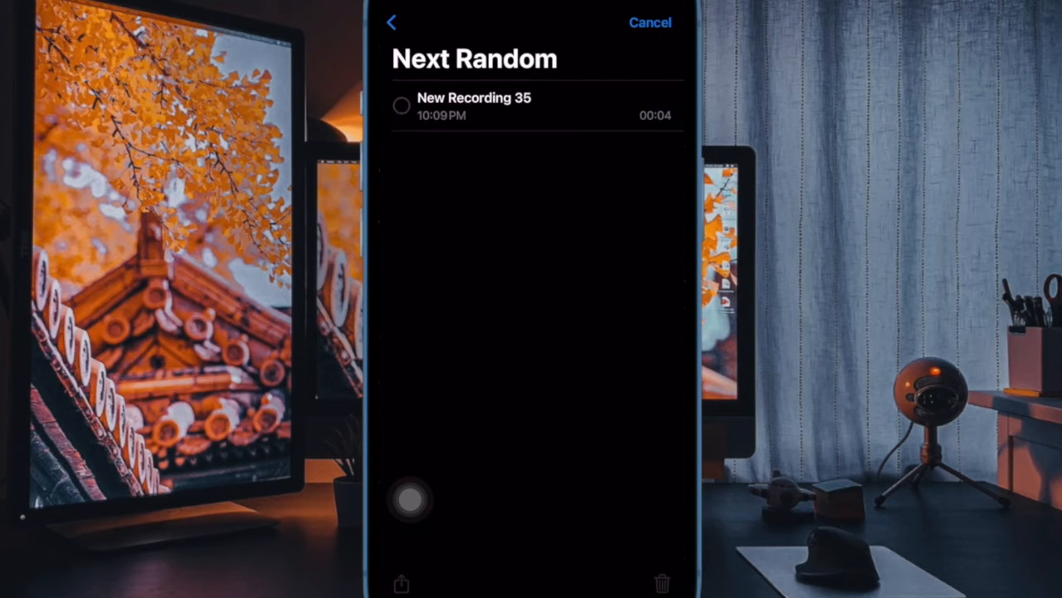
pyautogui.click(402, 107)
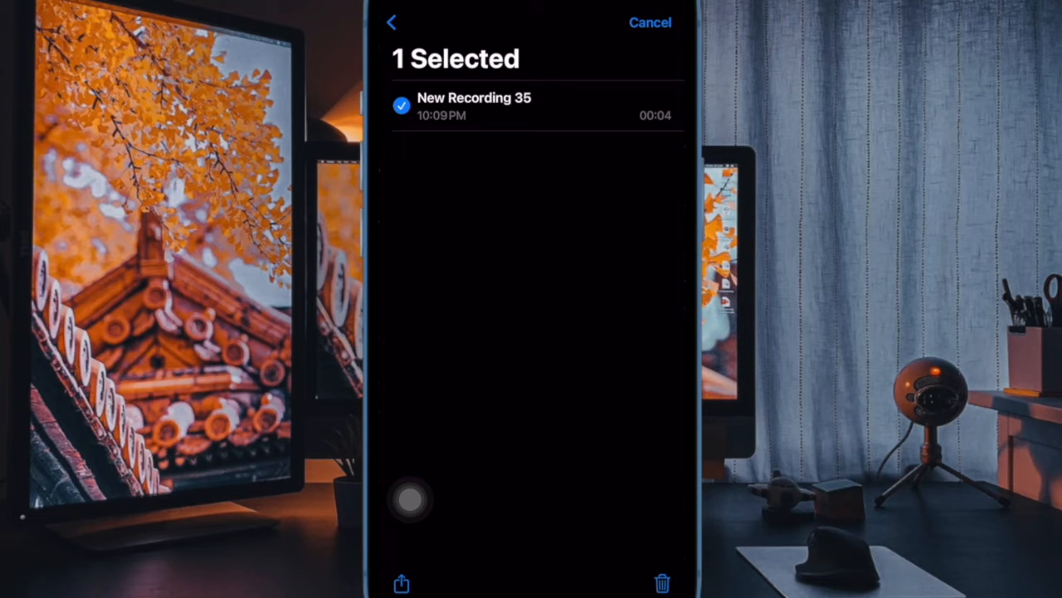
pyautogui.click(402, 584)
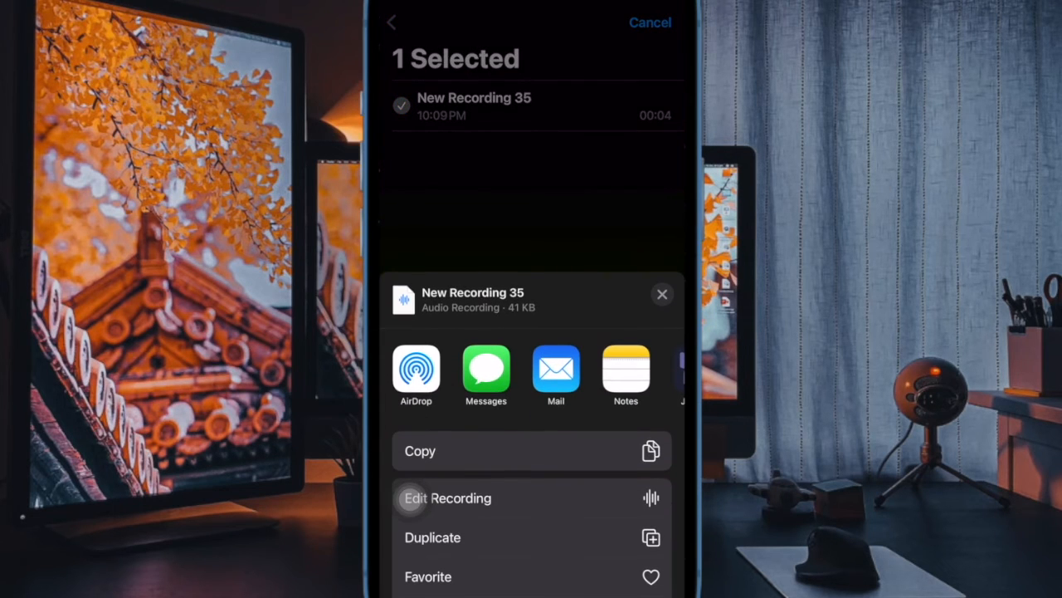
pyautogui.hscroll(-3)
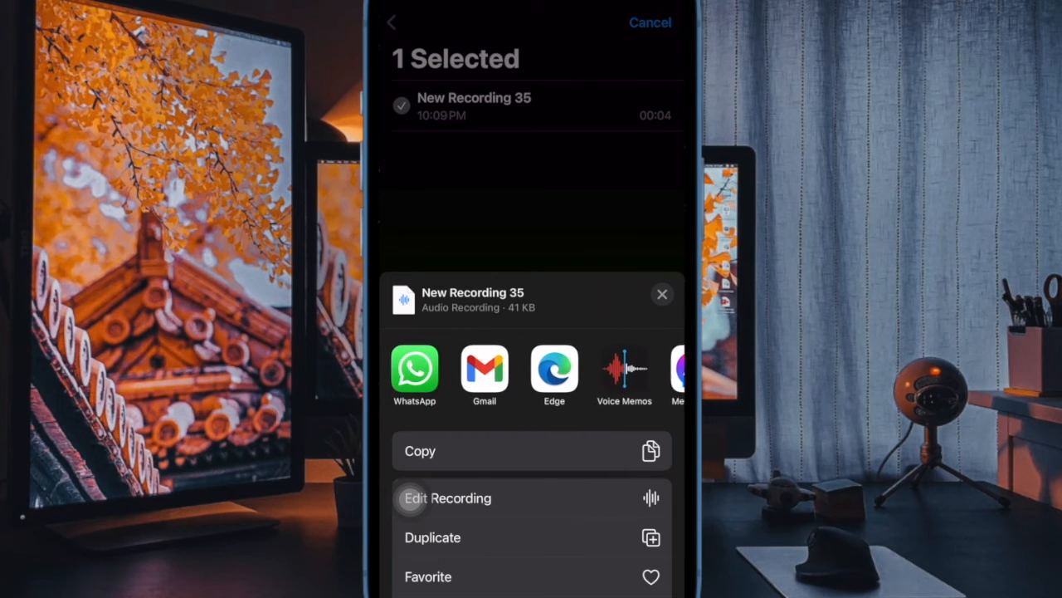
pyautogui.hscroll(-3)
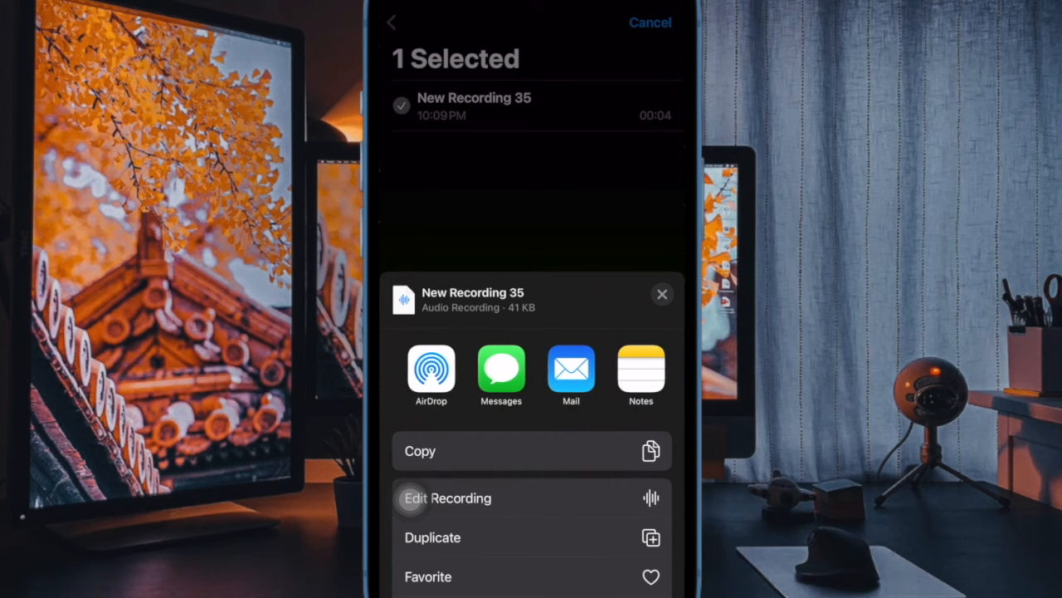